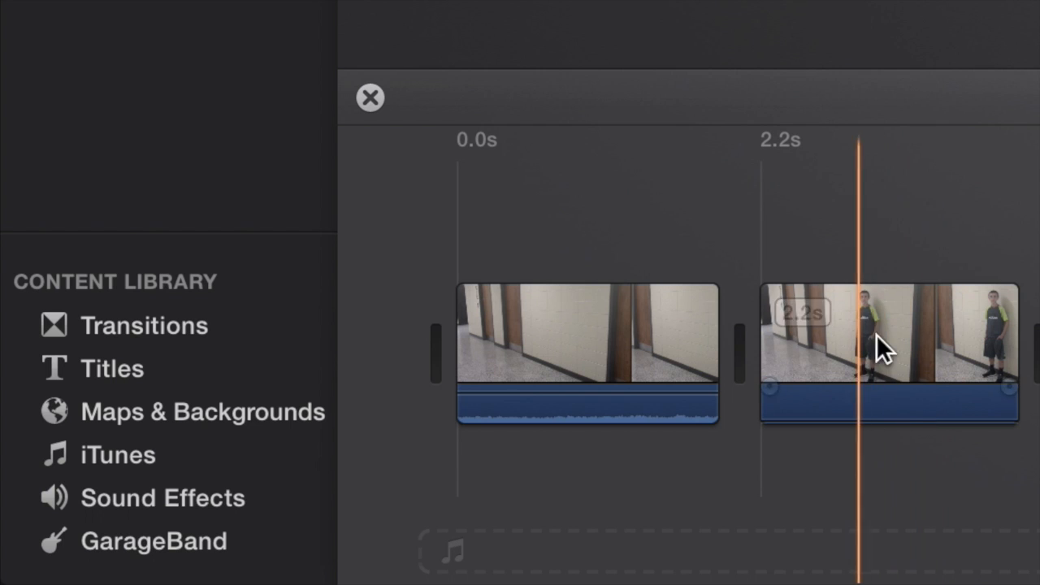
# Insert a Cross Dissolve between the hallway and person clips, then open Sound Effects.
pyautogui.click(144, 325)
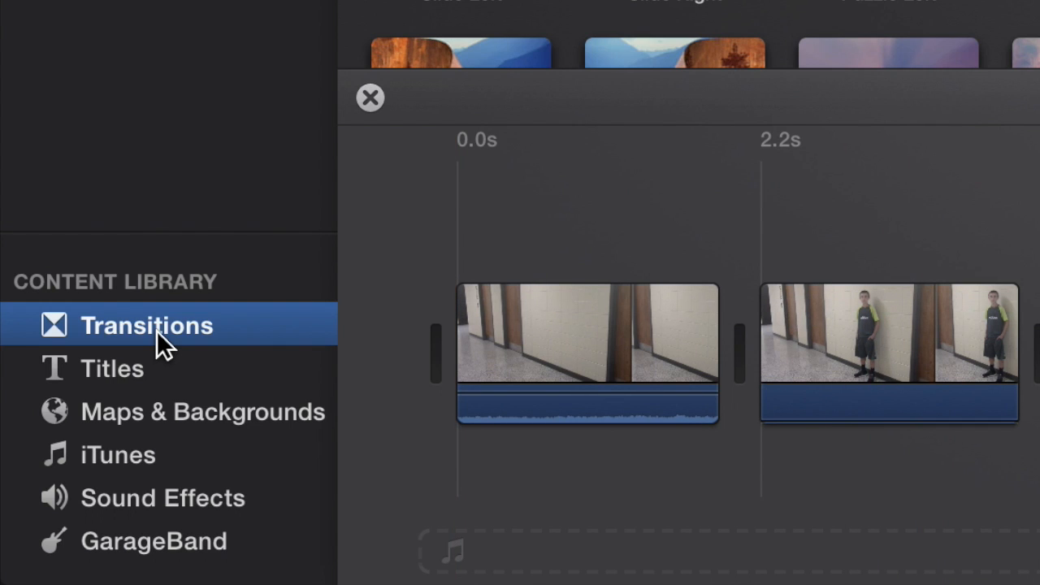
pyautogui.click(147, 325)
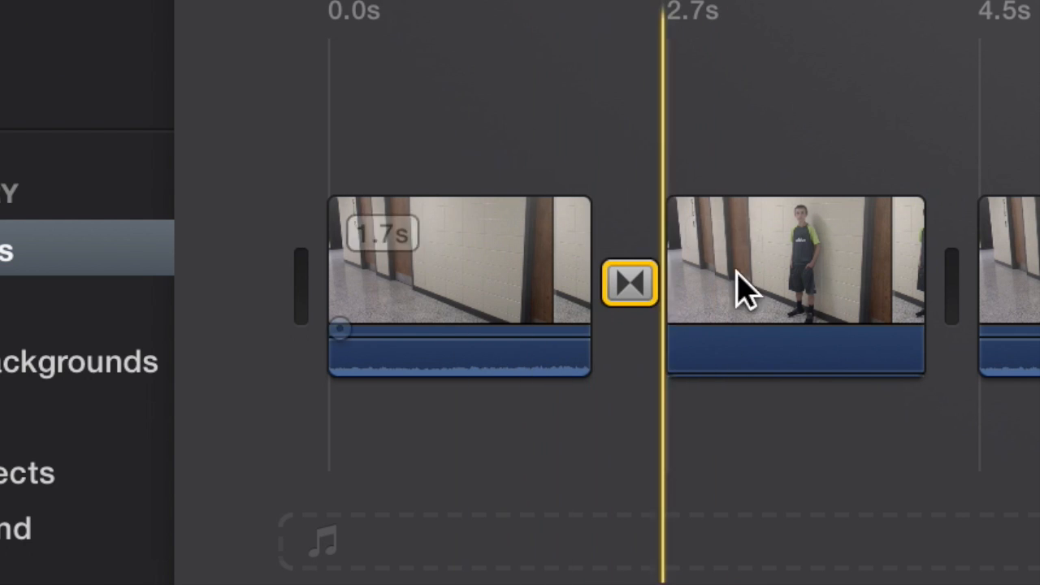
pyautogui.click(390, 476)
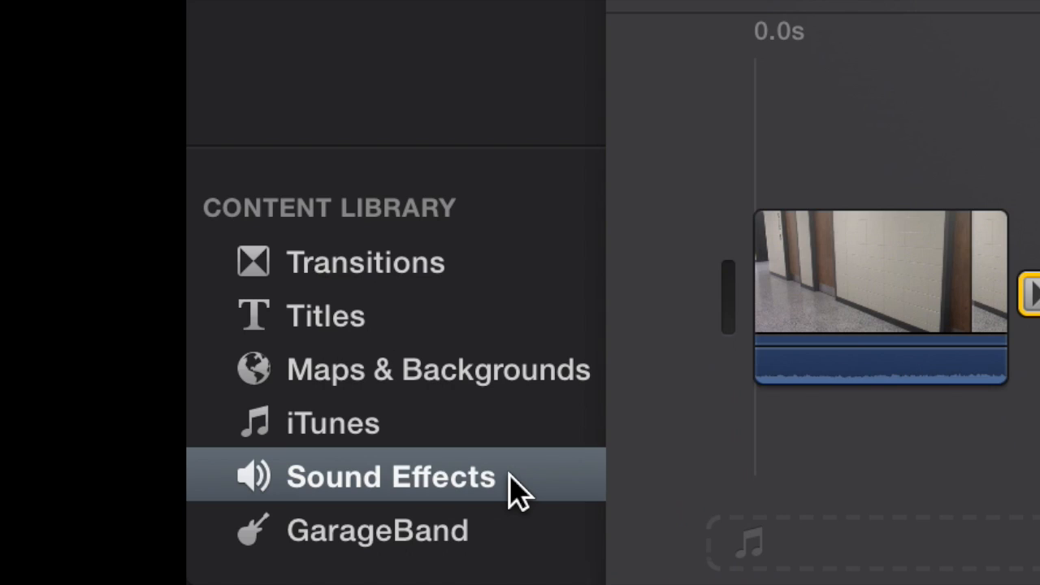